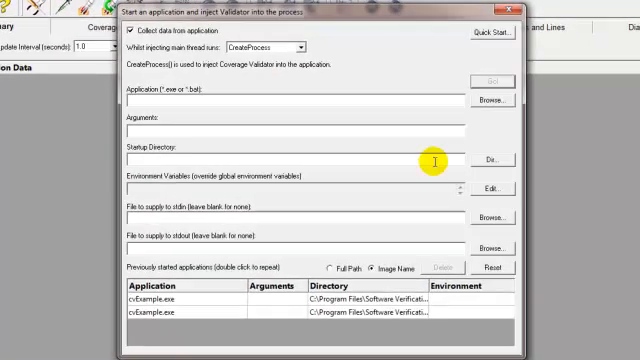
# Launch cvExample.exe from DebugNonLink6_0 with coverage data collection injected.
pyautogui.click(489, 100)
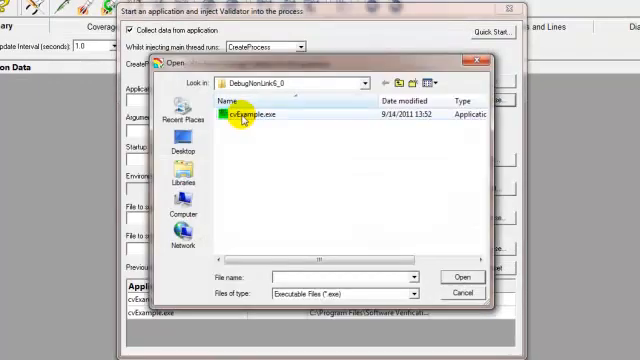
pyautogui.doubleClick(250, 113)
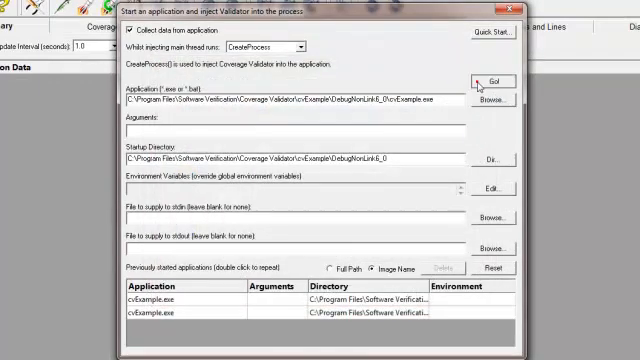
pyautogui.click(488, 77)
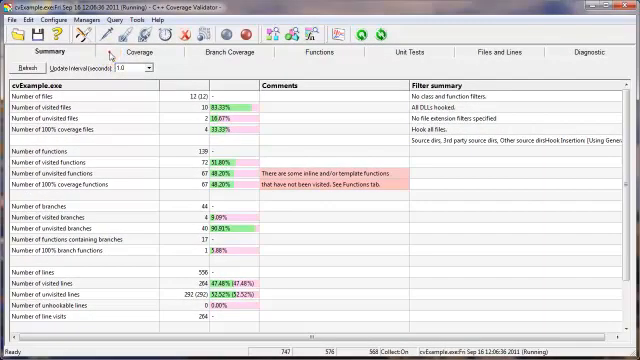
# Show the Coverage tab listing each source file's line count and visited lines.
pyautogui.click(508, 52)
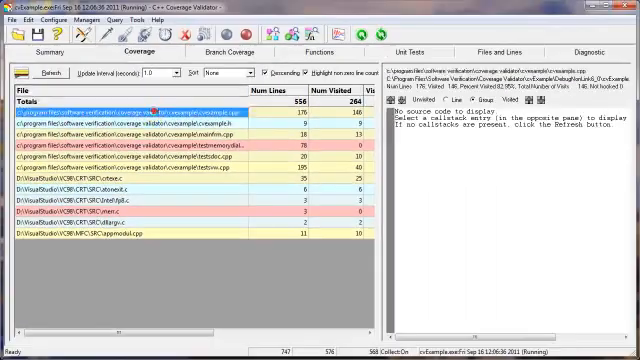
# View line coverage of mainfrm.cpp and testswv.cpp, scrolling down to setColour.
pyautogui.click(120, 116)
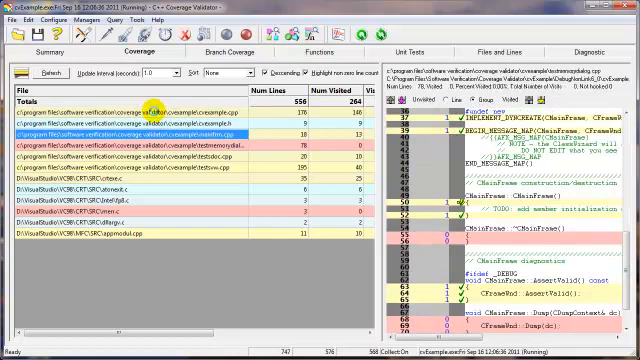
pyautogui.click(150, 155)
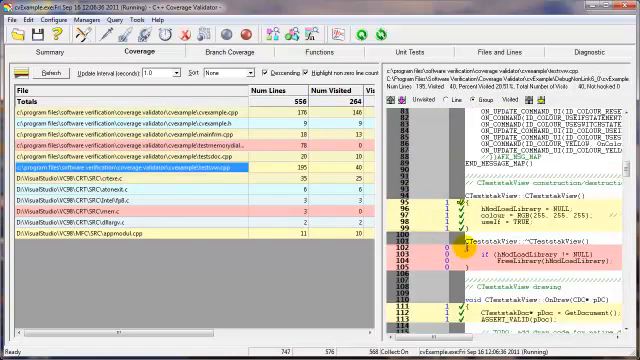
pyautogui.scroll(-3)
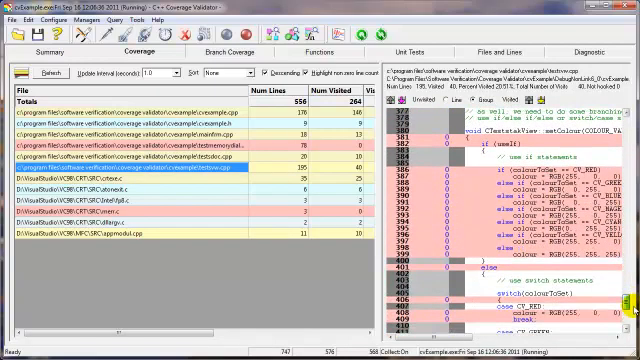
pyautogui.scroll(-3)
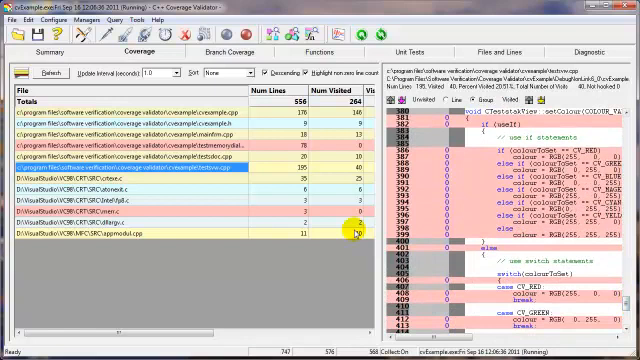
# Pick Red, Blue, Magenta and Yellow from cvExample's Colour menu.
pyautogui.click(10, 7)
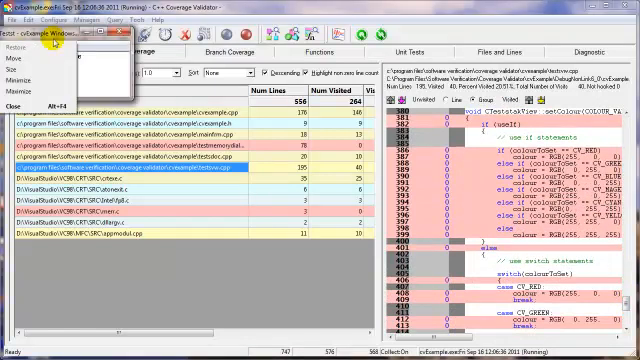
pyautogui.click(43, 47)
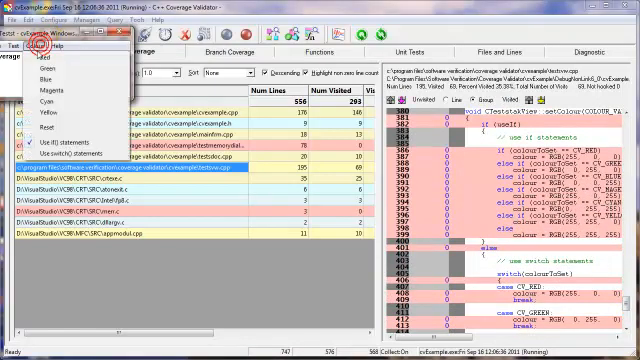
pyautogui.moveTo(40, 48)
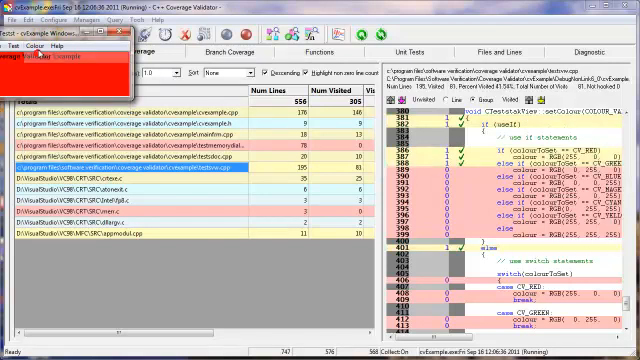
pyautogui.click(36, 43)
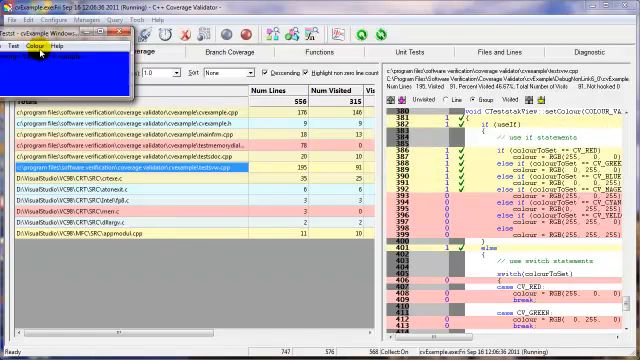
pyautogui.click(33, 45)
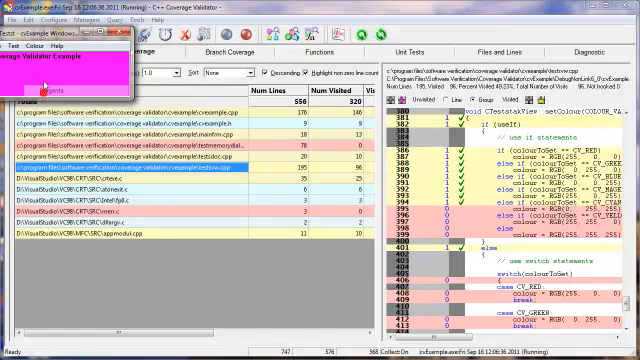
pyautogui.click(33, 44)
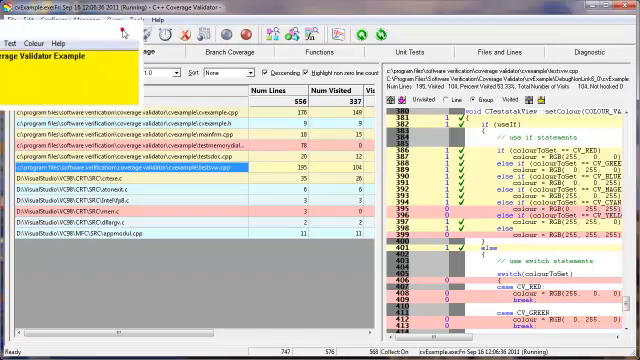
# Refresh the Branch Coverage results, showing setColour at 37.50% visited.
pyautogui.click(216, 51)
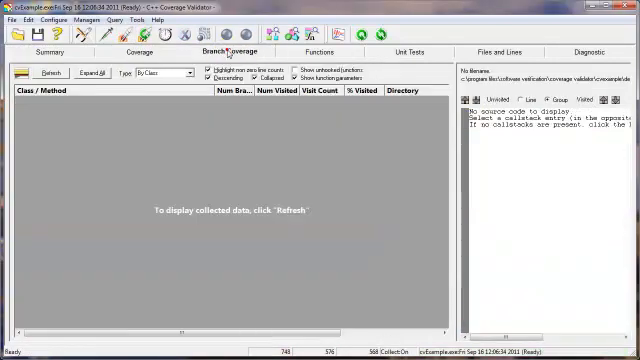
pyautogui.click(45, 73)
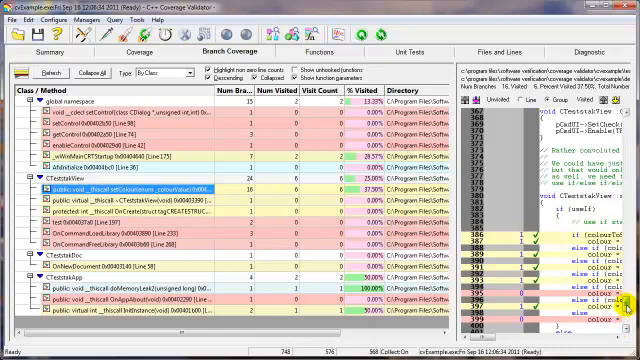
pyautogui.scroll(-3)
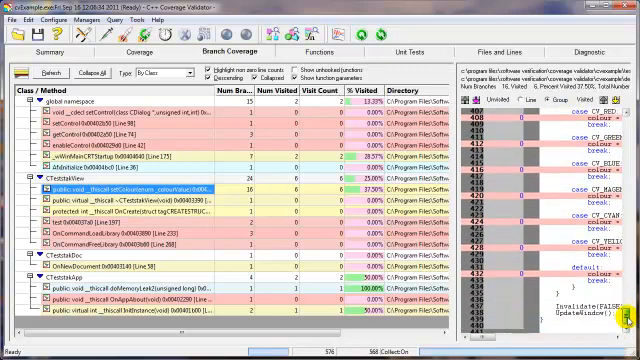
pyautogui.scroll(3)
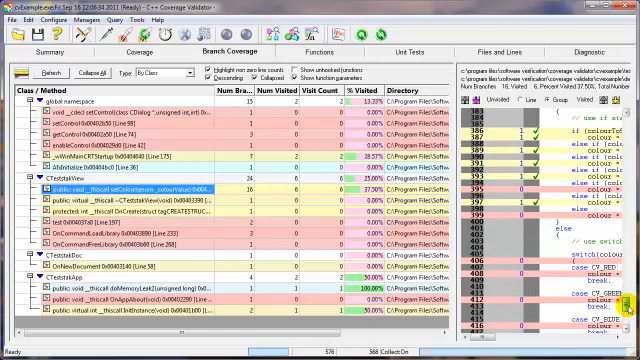
pyautogui.scroll(-3)
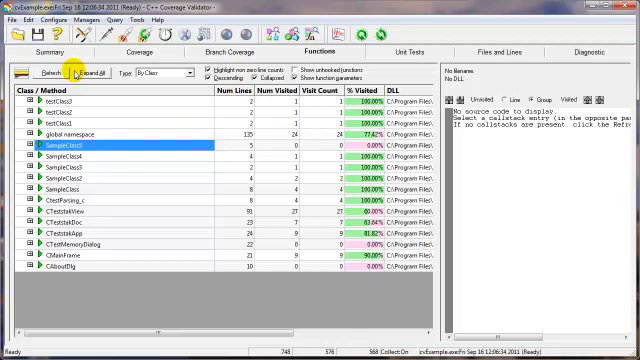
# View the Unit Tests results, then the Files and Lines per-file line counts.
pyautogui.click(93, 71)
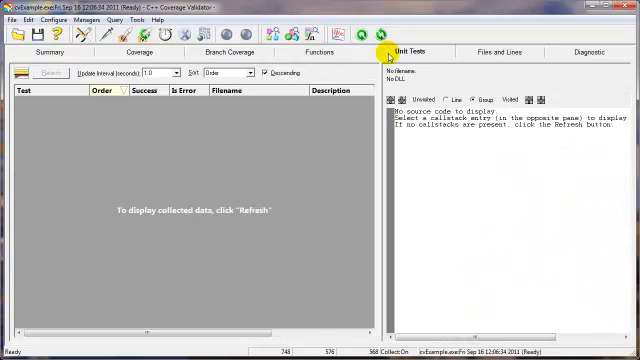
pyautogui.click(494, 51)
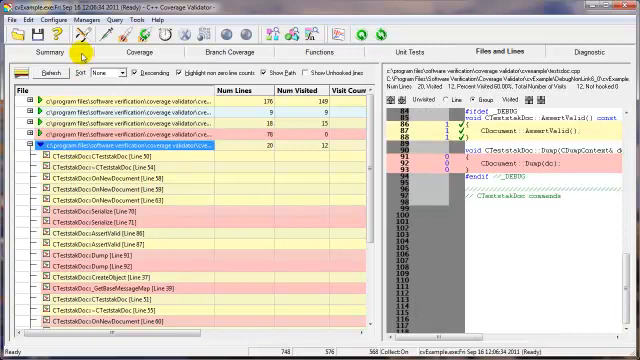
# Return to the Summary showing 91 visited functions and 337 visited lines (60.61%).
pyautogui.click(48, 48)
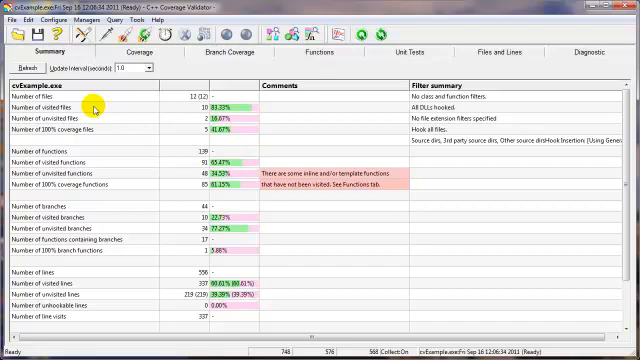
pyautogui.moveTo(533, 313)
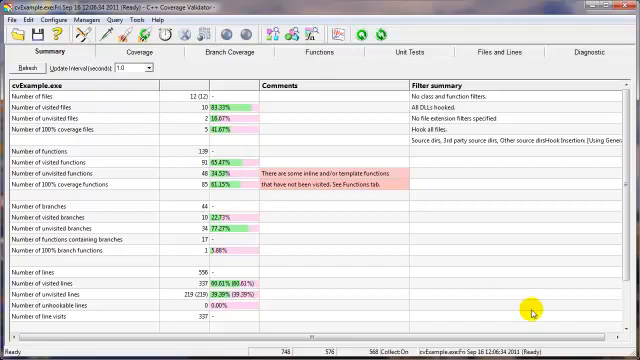